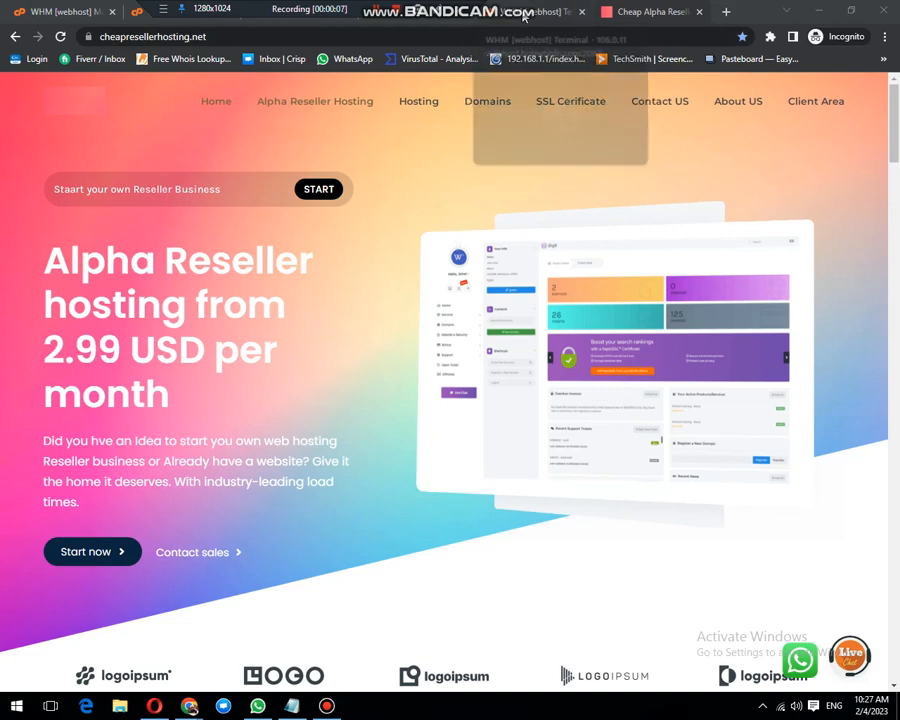
Step: Bring the WHM root terminal tab to the front
{"action": "left_click", "coordinate": [544, 12]}
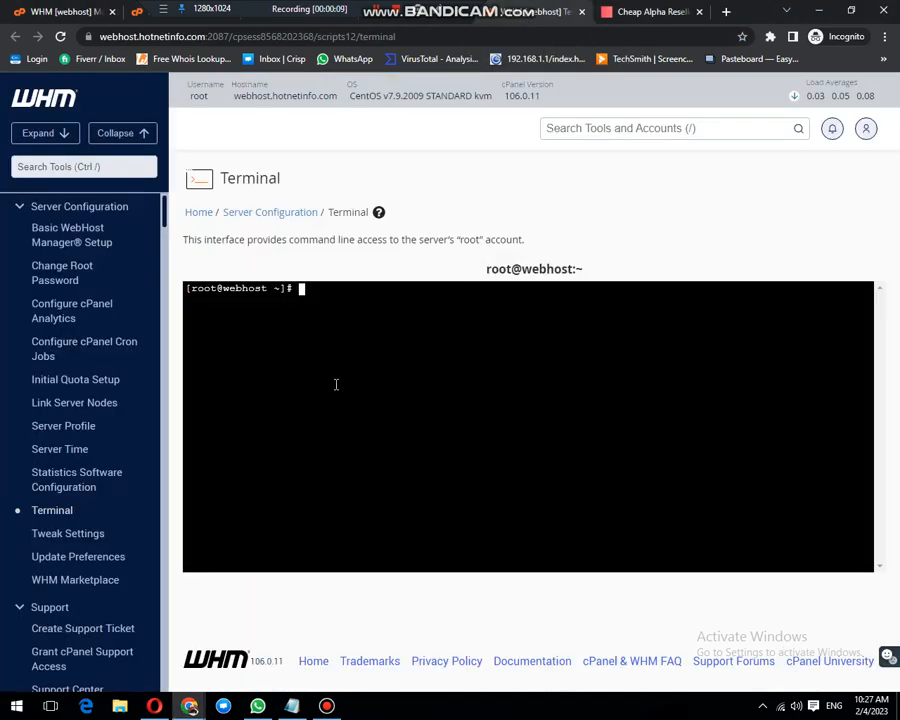
{"action": "mouse_move", "coordinate": [374, 312]}
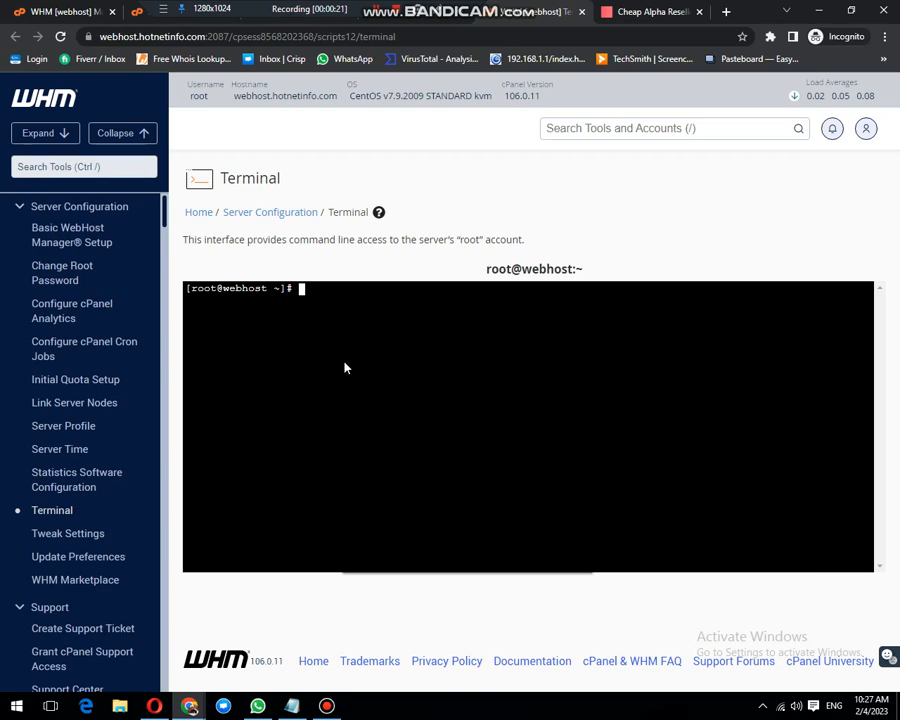
Step: In /usr/local/src, download csf.tgz from download.configserver.com with wget and extract it with tar -xzf
{"action": "type", "text": "cd /usr/local/src/"}
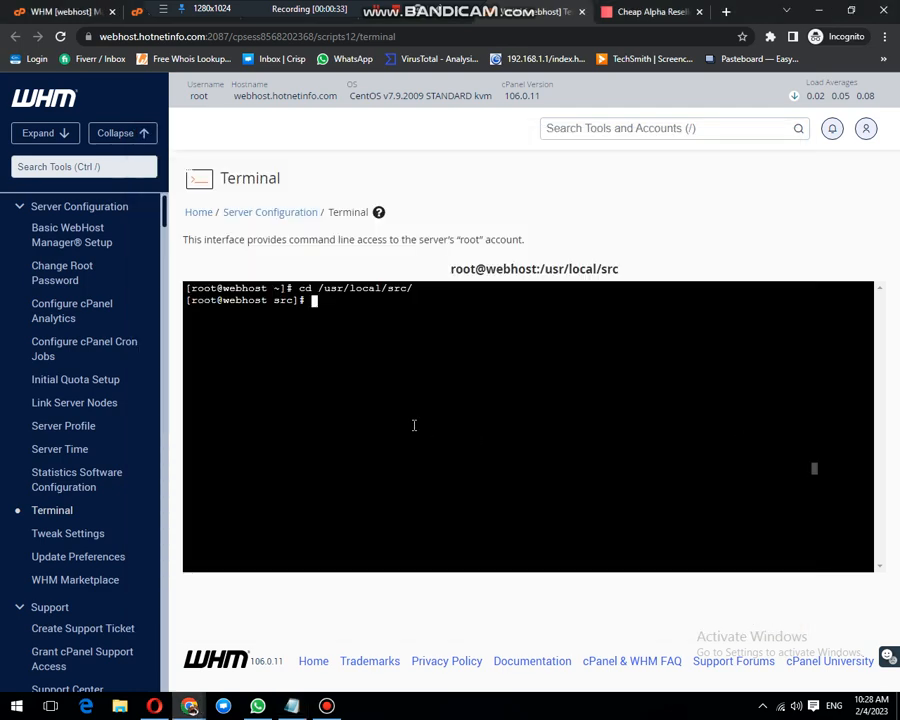
{"action": "type", "text": "wget https://download.configserver.com/csf.tgz"}
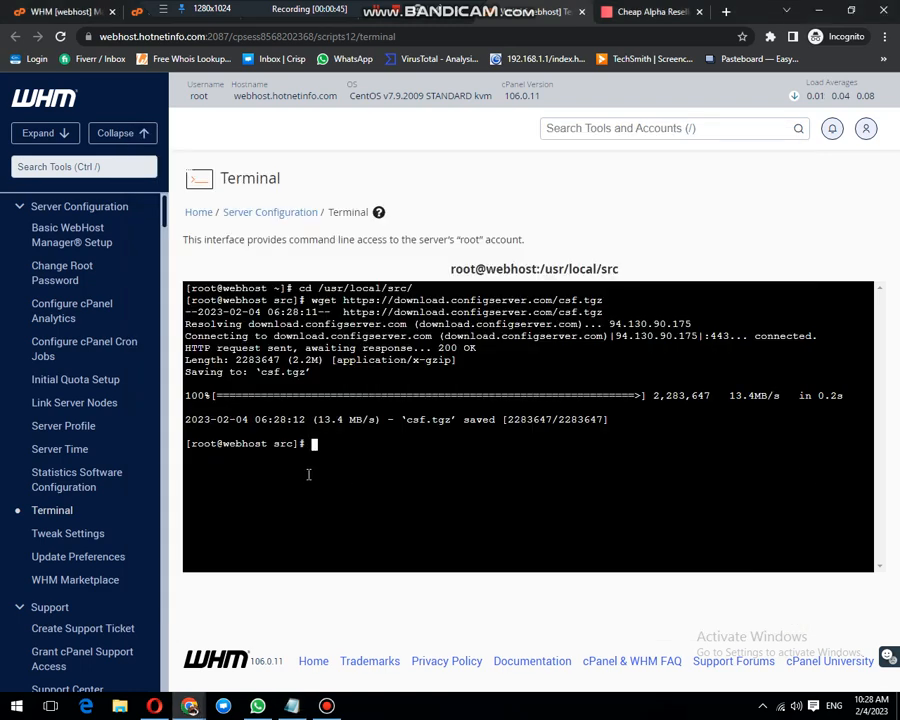
{"action": "type", "text": "tar -xzf csf.tgz"}
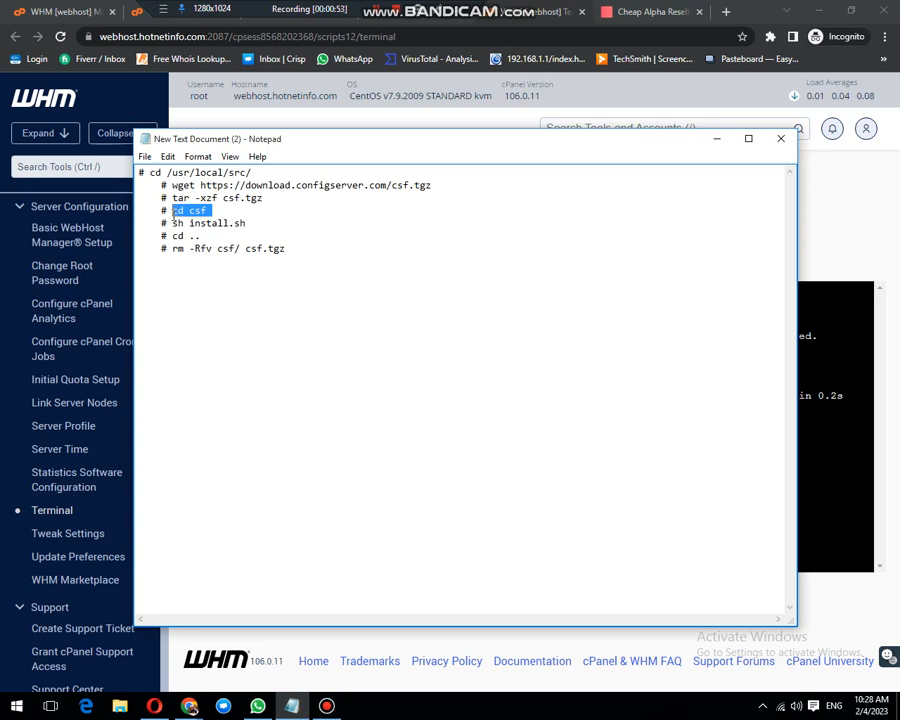
Step: Back in the terminal, change directory into the extracted csf folder
{"action": "left_click", "coordinate": [256, 706]}
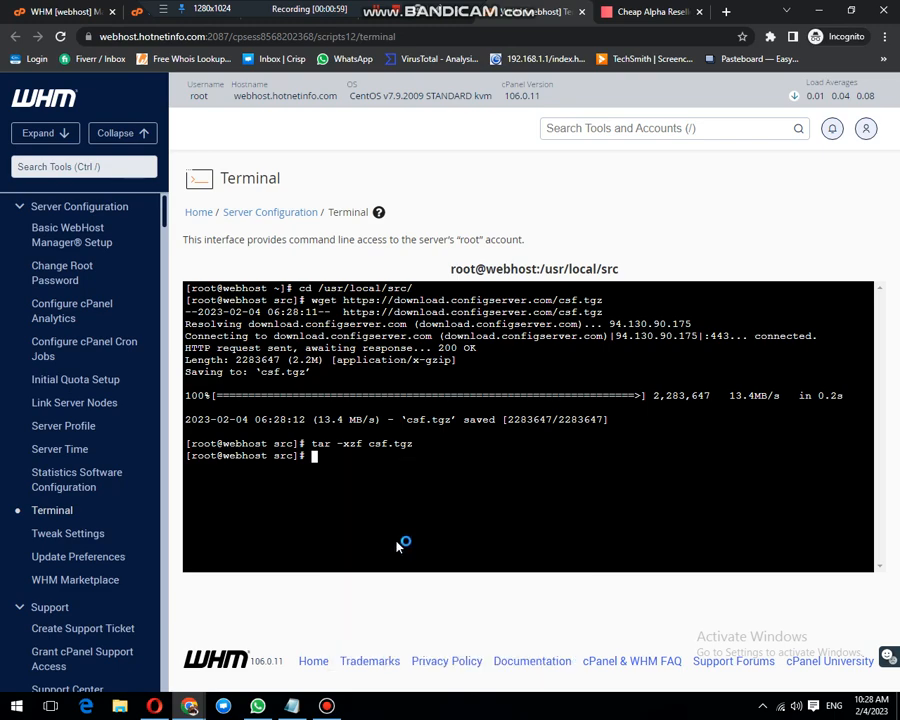
{"action": "type", "text": "cd csf"}
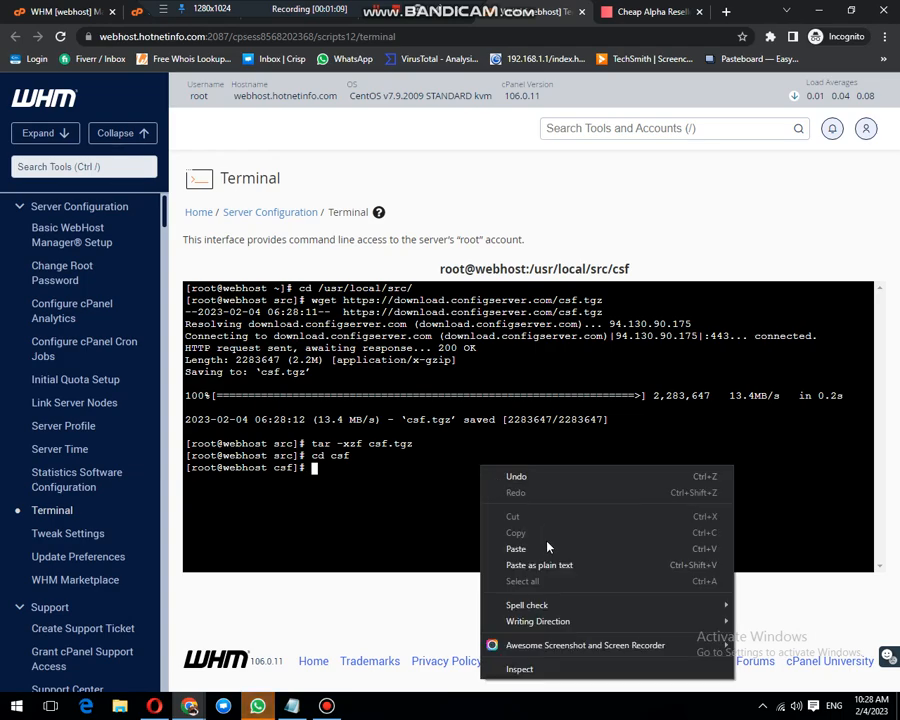
Step: Run sh install.sh and let the CSF installation finish with 'Installation Completed'
{"action": "type", "text": "sh install.sh"}
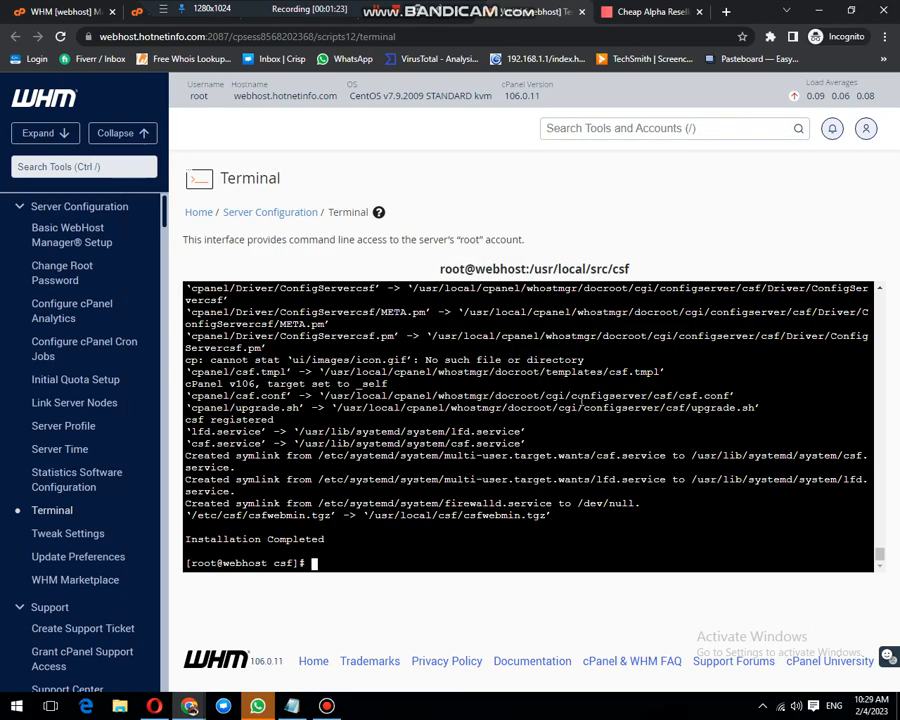
Step: Move up to /usr/local/src and remove csf/ and csf.tgz with rm -Rfv
{"action": "type", "text": "cd .."}
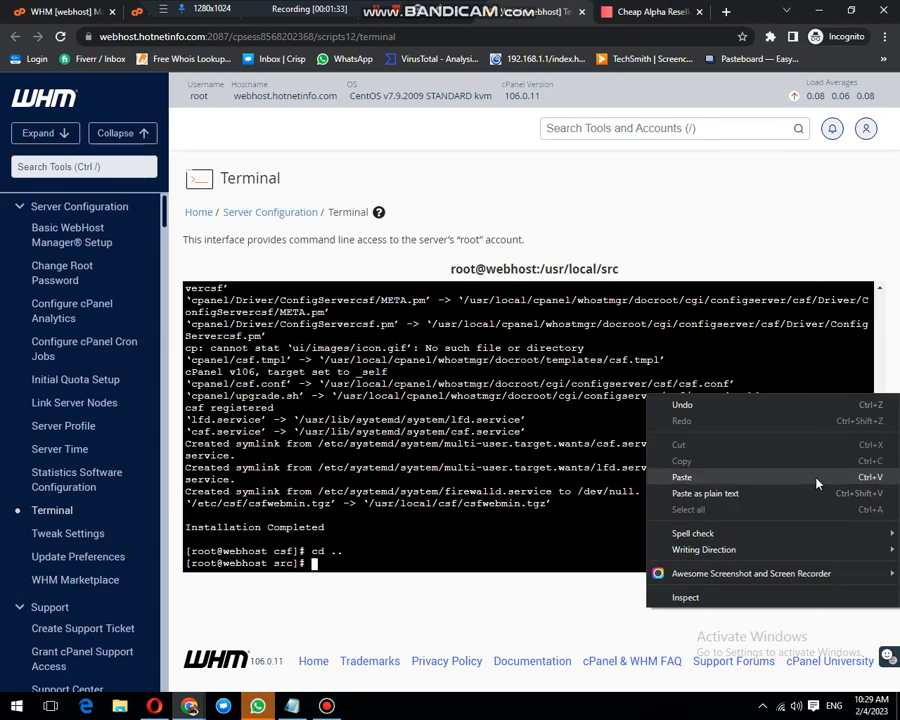
{"action": "left_click", "coordinate": [680, 476]}
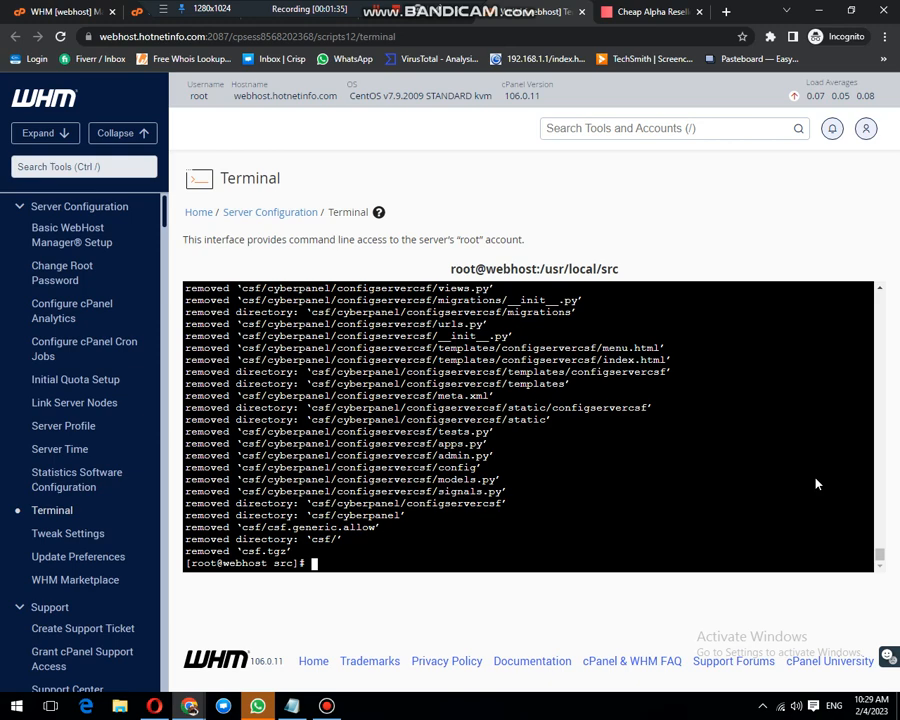
{"action": "mouse_move", "coordinate": [520, 544]}
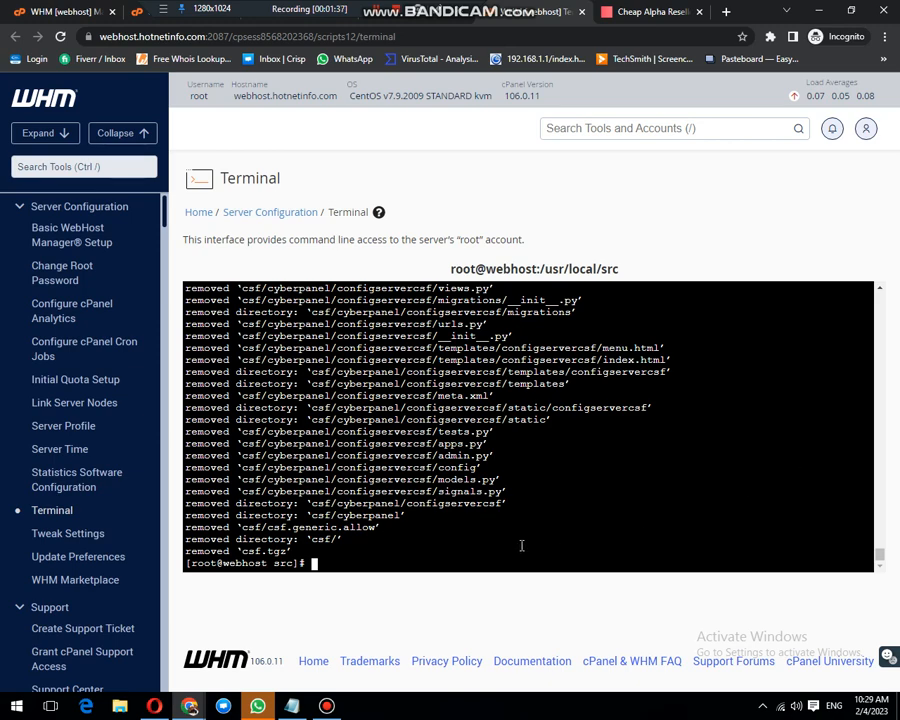